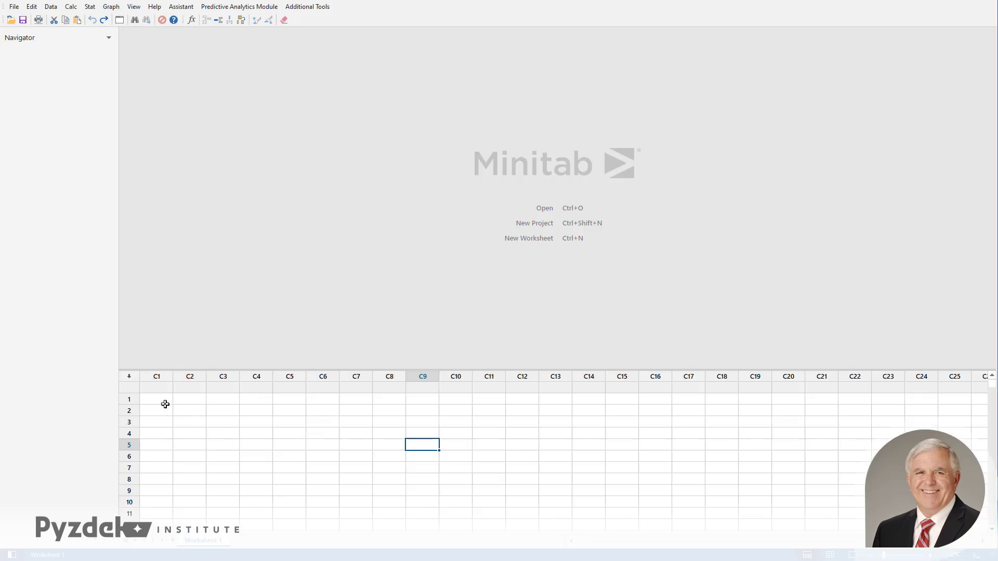
Name column C1 Temp and fill High temp down through row 5, then Med temp.
left_click(156, 389)
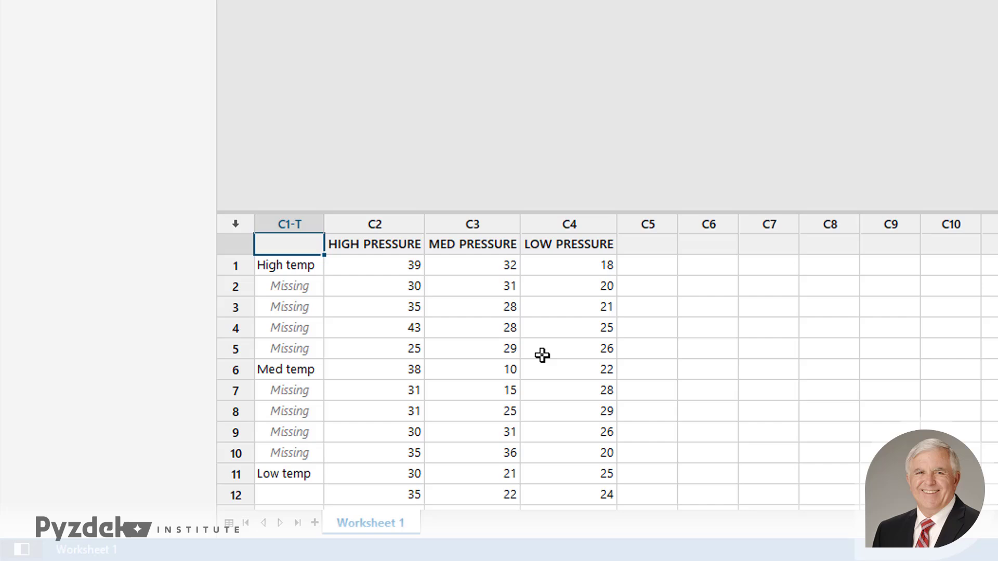
type("Temp")
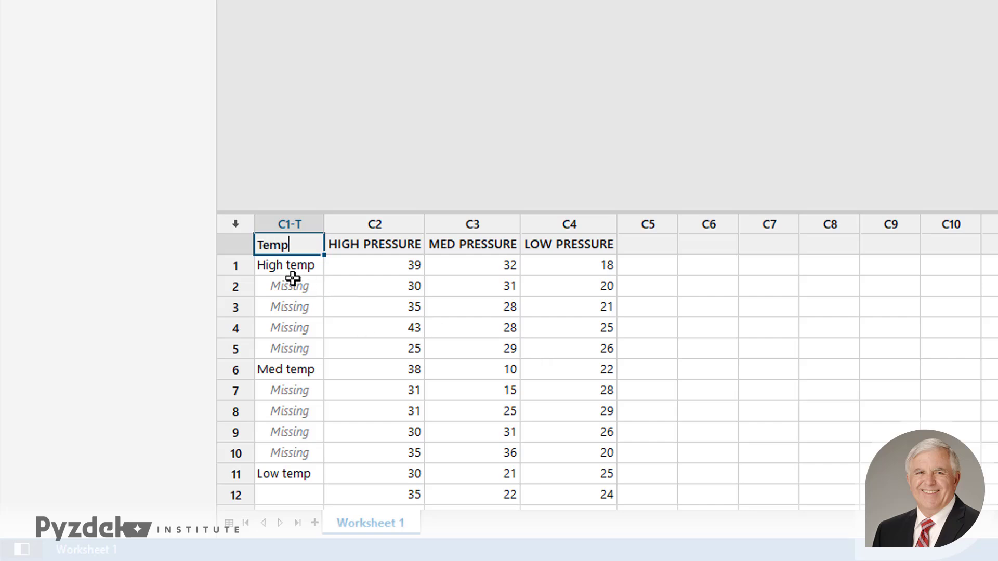
key("Enter")
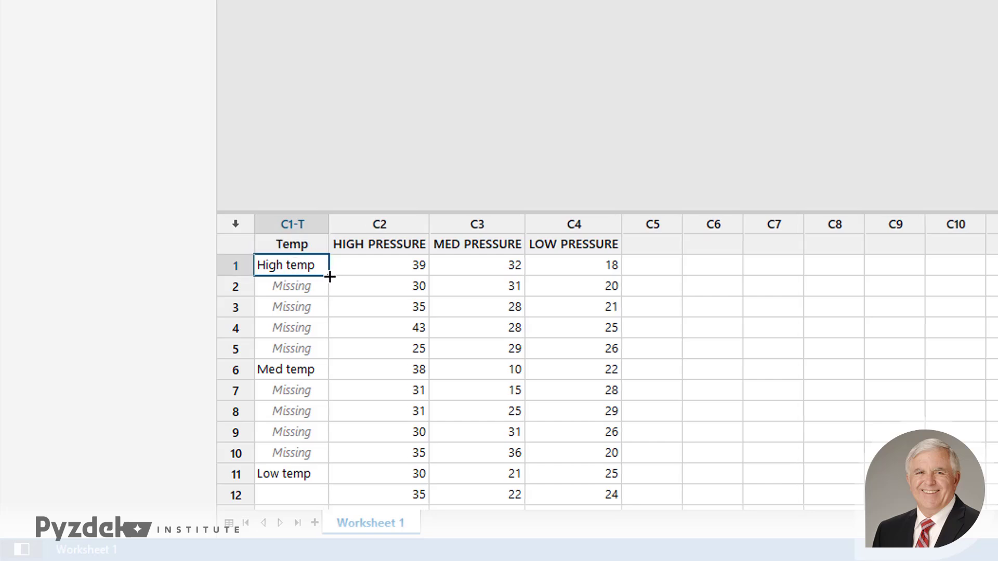
left_click_drag(328, 276, 328, 348)
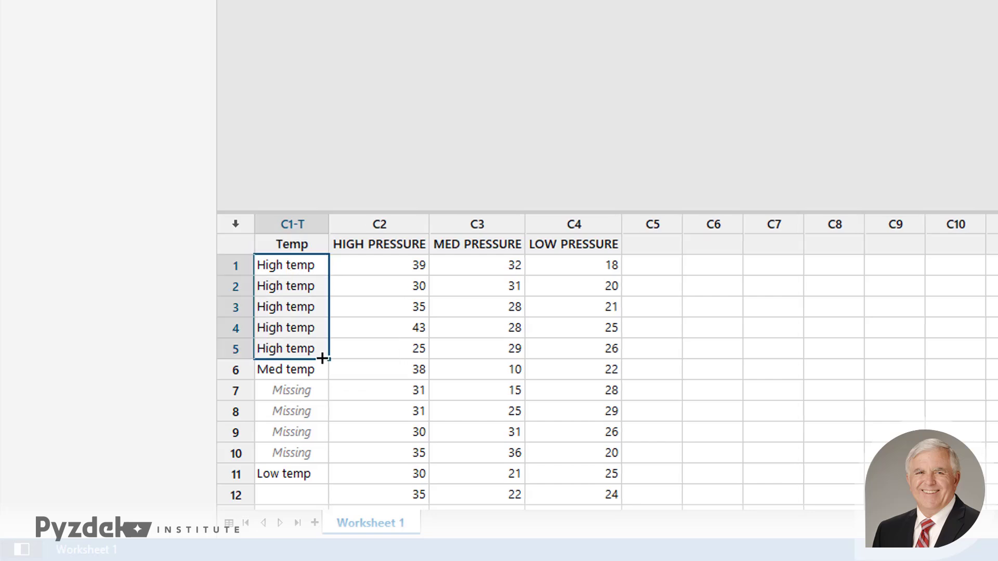
left_click(291, 369)
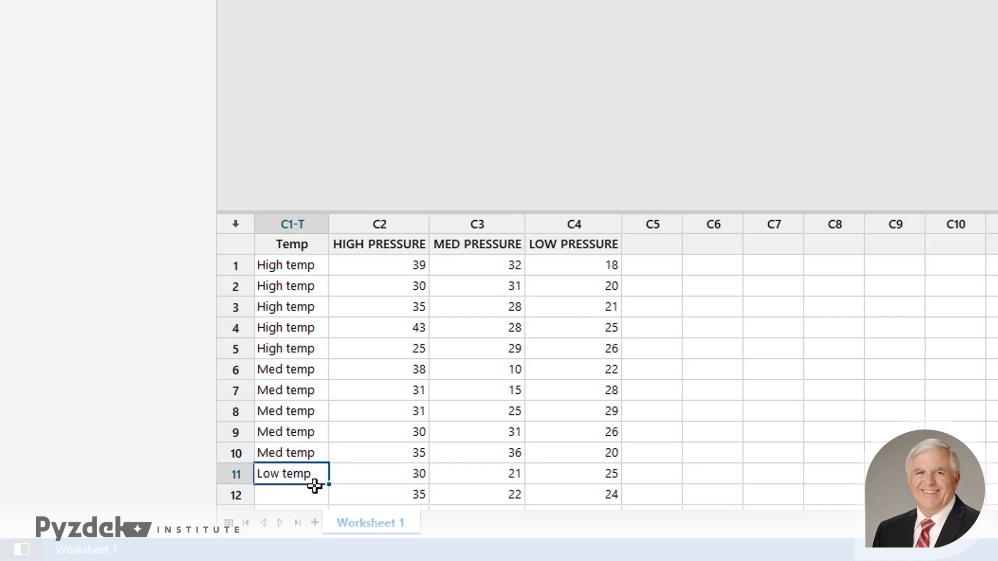
mouse_move(324, 504)
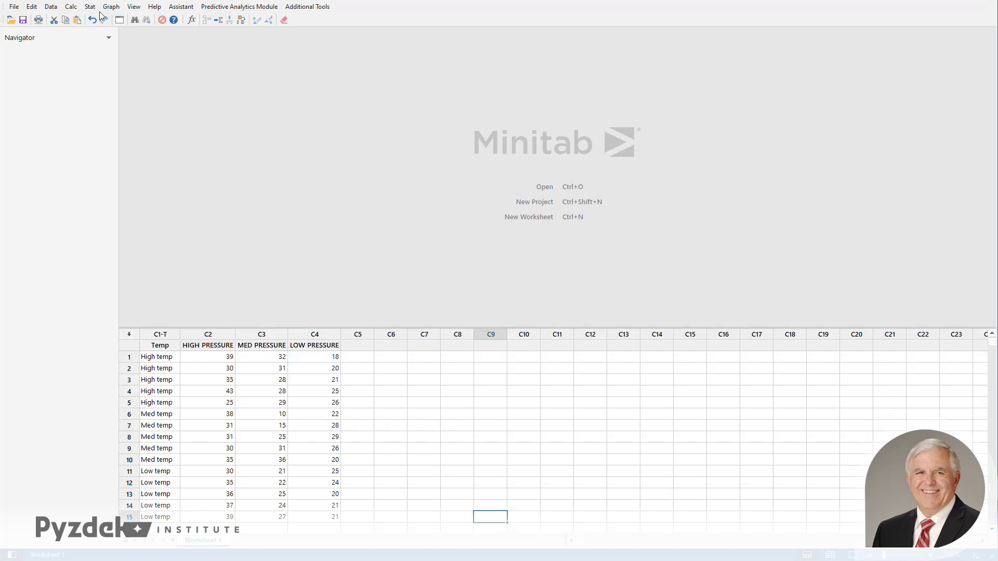
Open Stat > ANOVA > Balanced ANOVA.
left_click(90, 7)
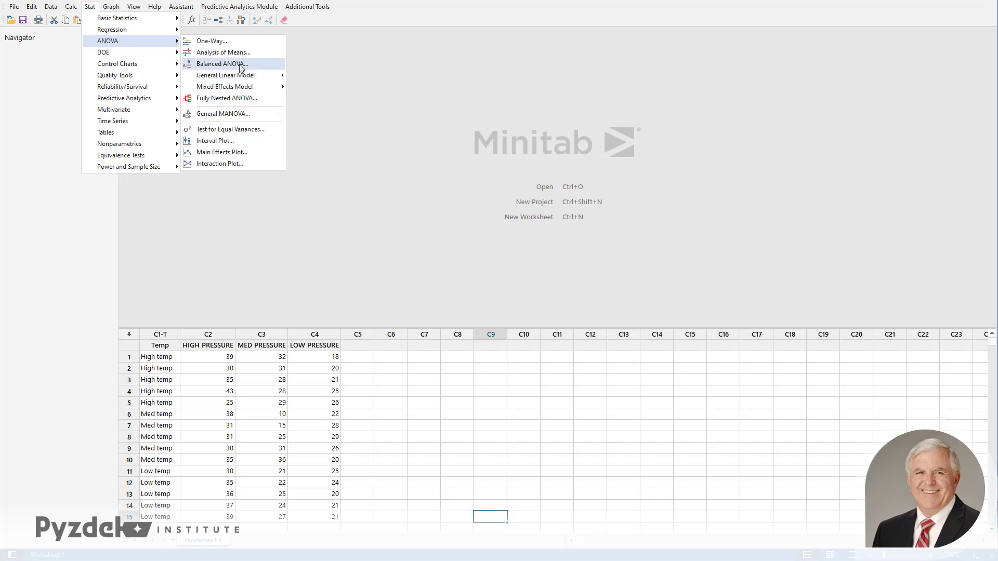
left_click(222, 64)
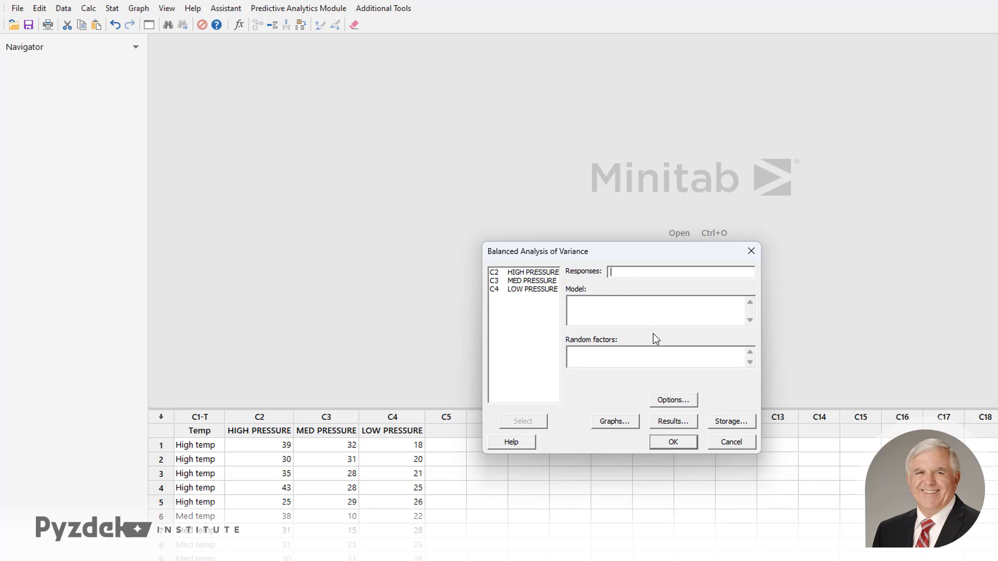
mouse_move(213, 408)
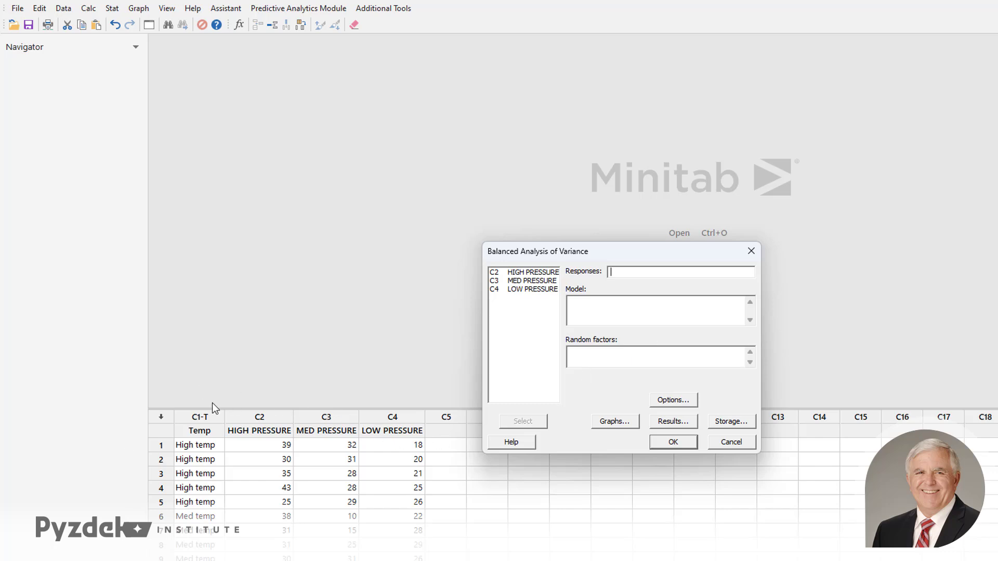
mouse_move(214, 408)
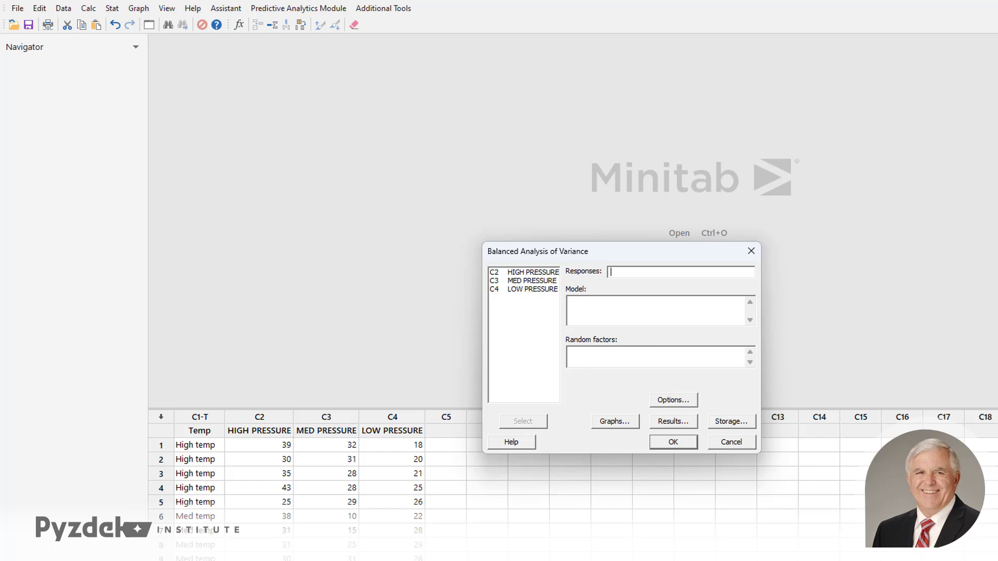
Cancel the ANOVA dialog and name columns C5–C7 Temperature, Pressure and Defects.
left_click(732, 442)
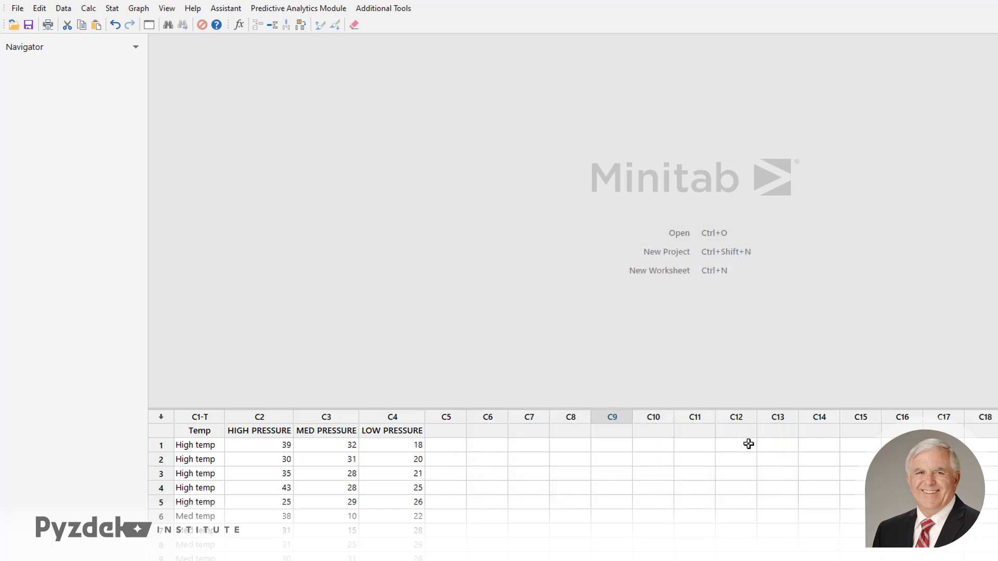
mouse_move(453, 436)
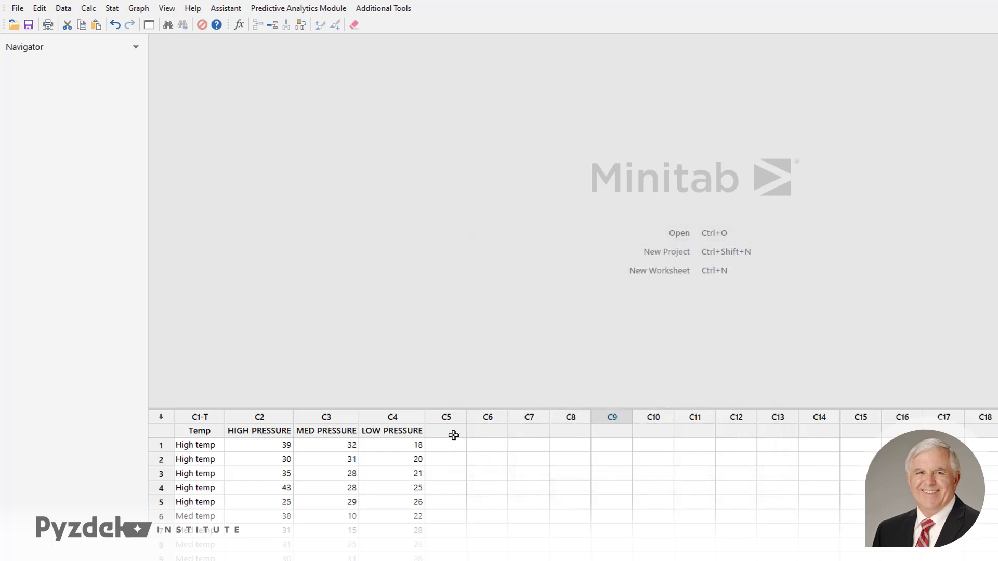
type("Tem")
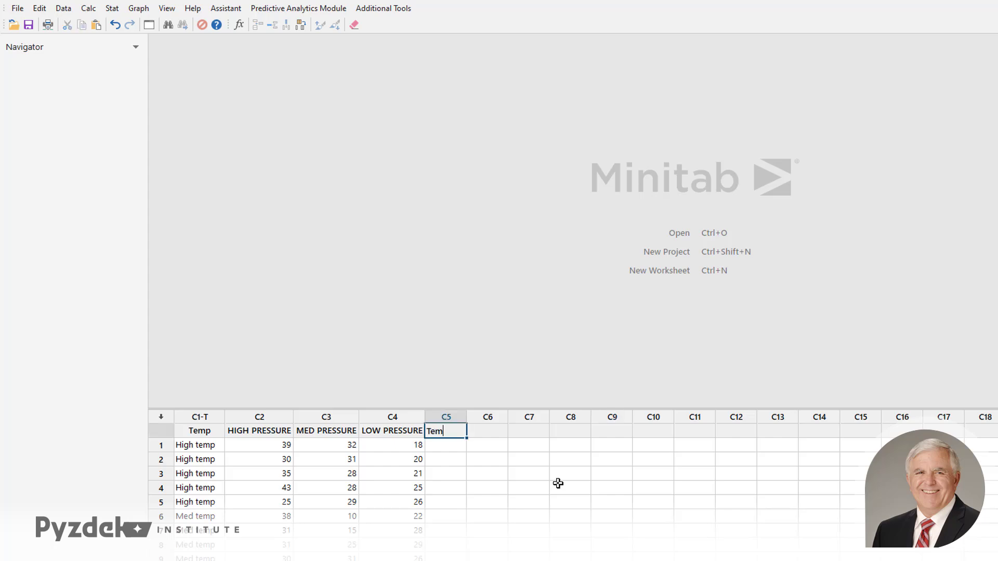
type("perature")
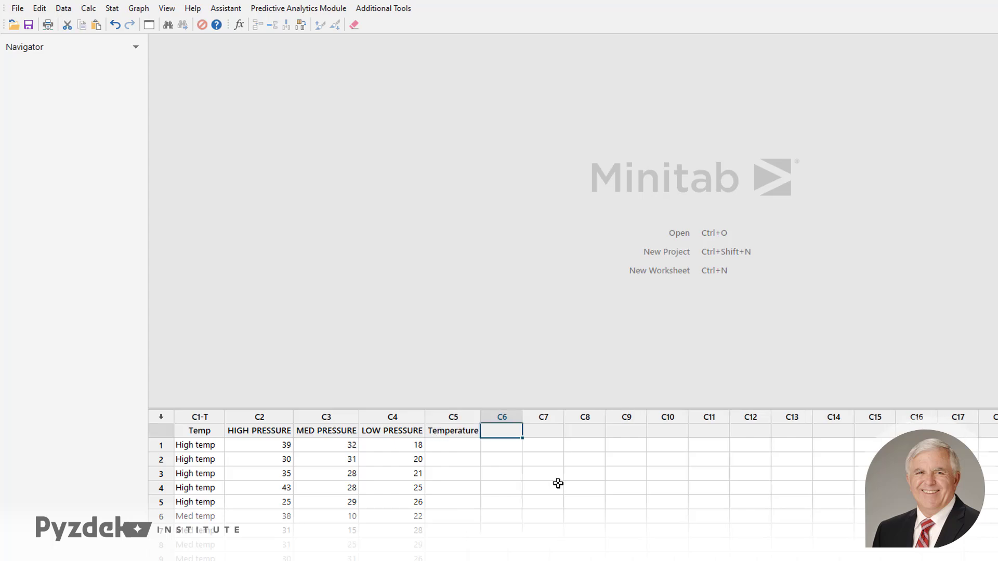
type("Pressure")
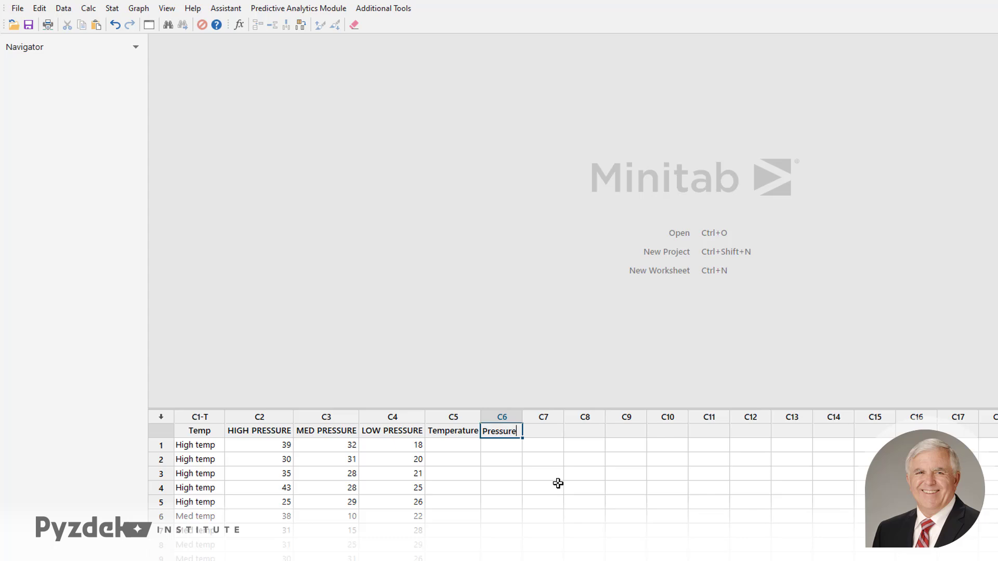
type("Defets")
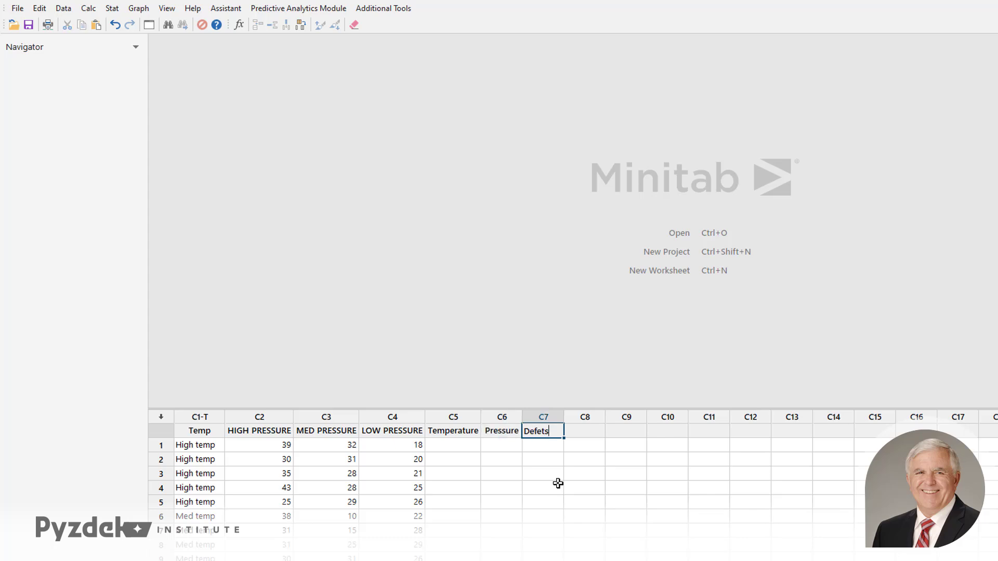
left_click(634, 489)
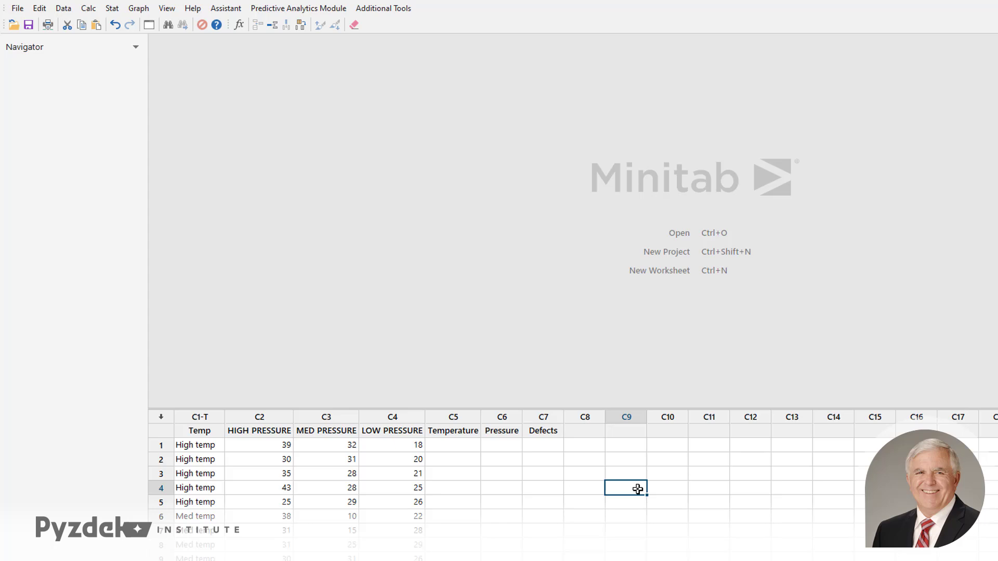
In Stack Columns, stack C2–C4 into Defects with subscripts in Pressure.
left_click(63, 9)
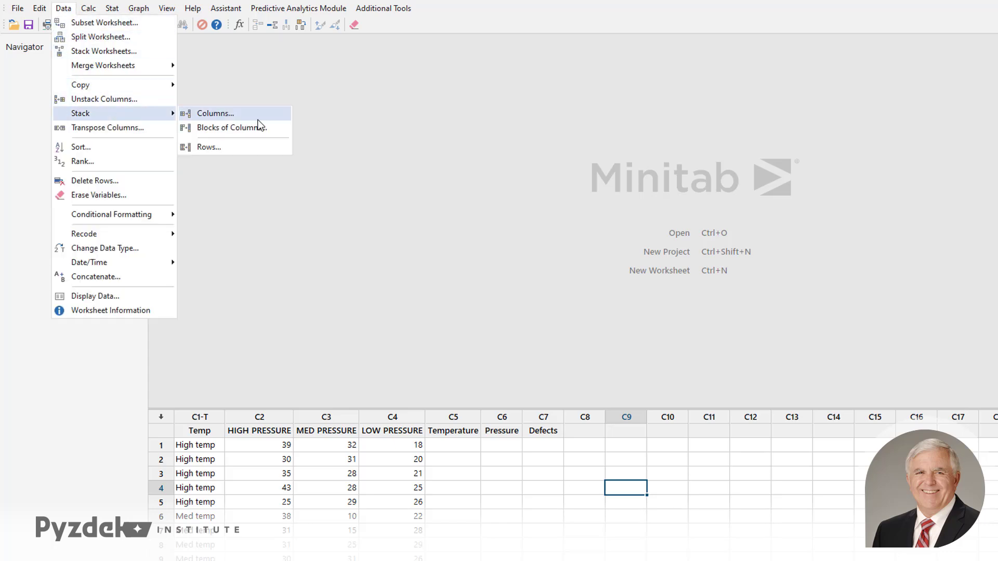
left_click(214, 114)
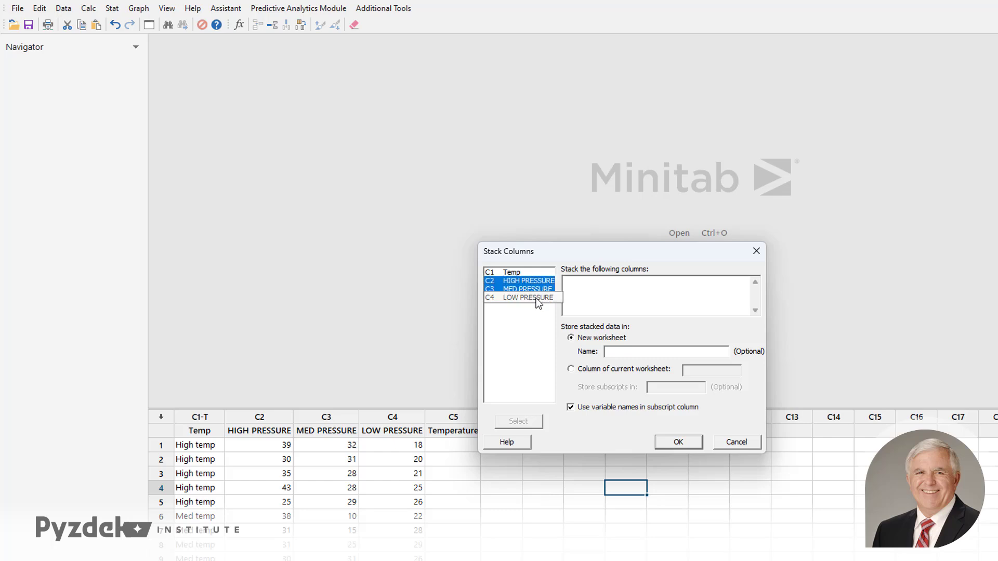
left_click(518, 421)
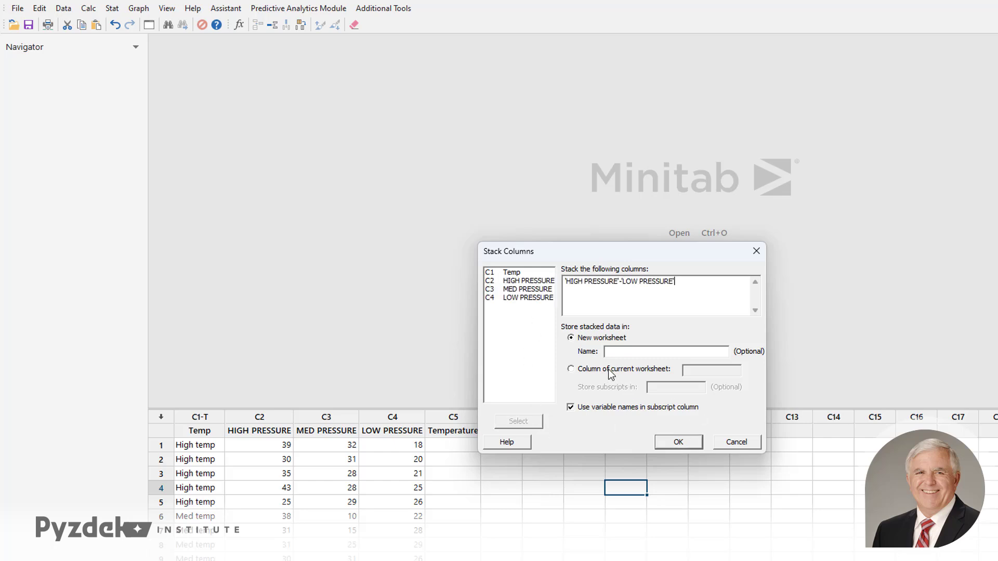
left_click(571, 369)
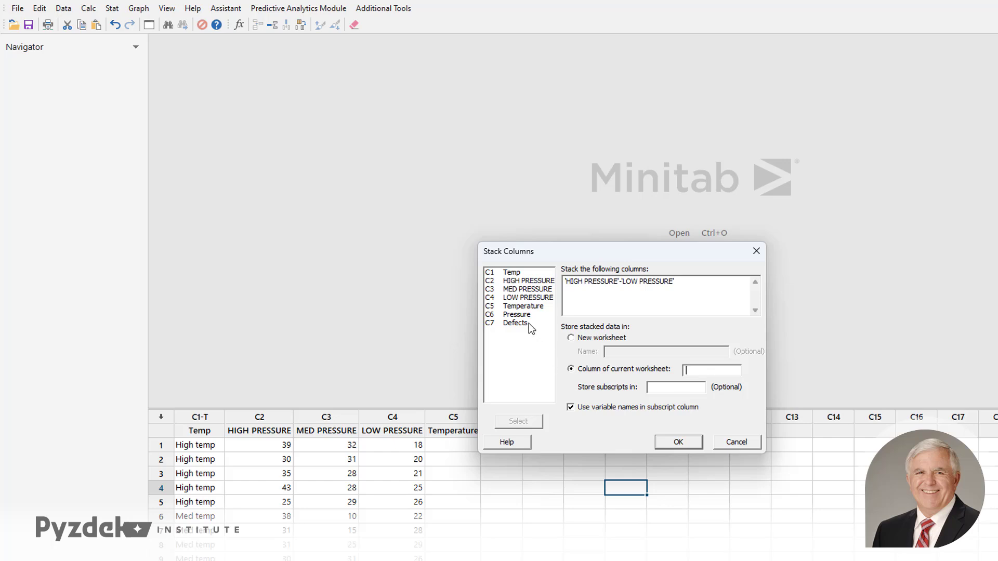
type("Defects")
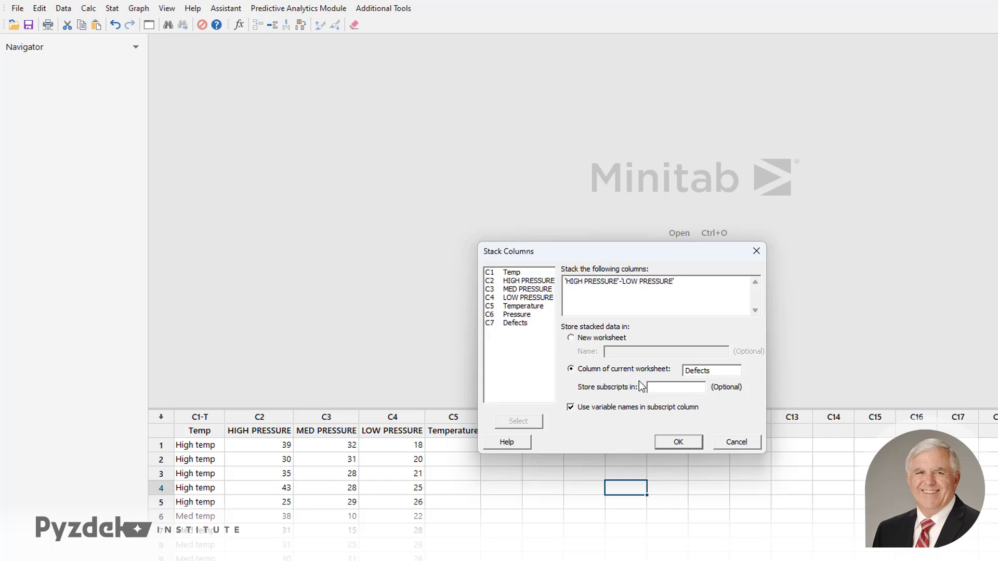
type("Pressure")
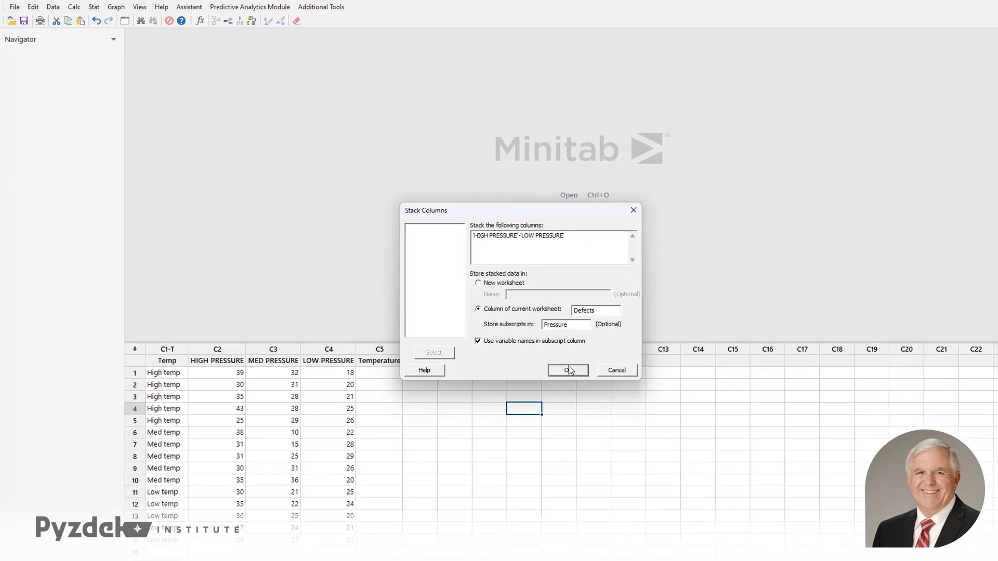
Confirm the Stack Columns dialog to fill Defects and Pressure.
left_click(568, 371)
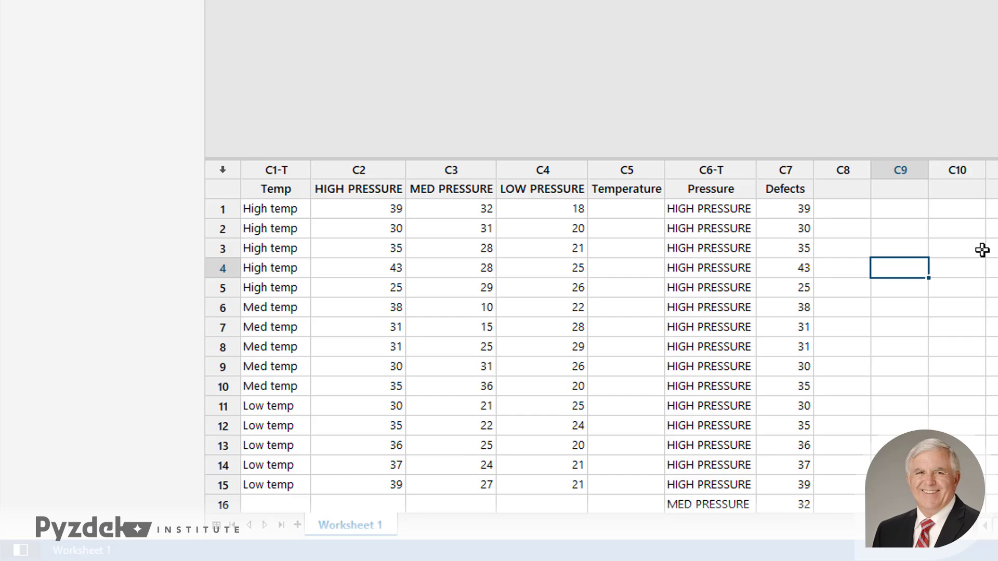
mouse_move(950, 246)
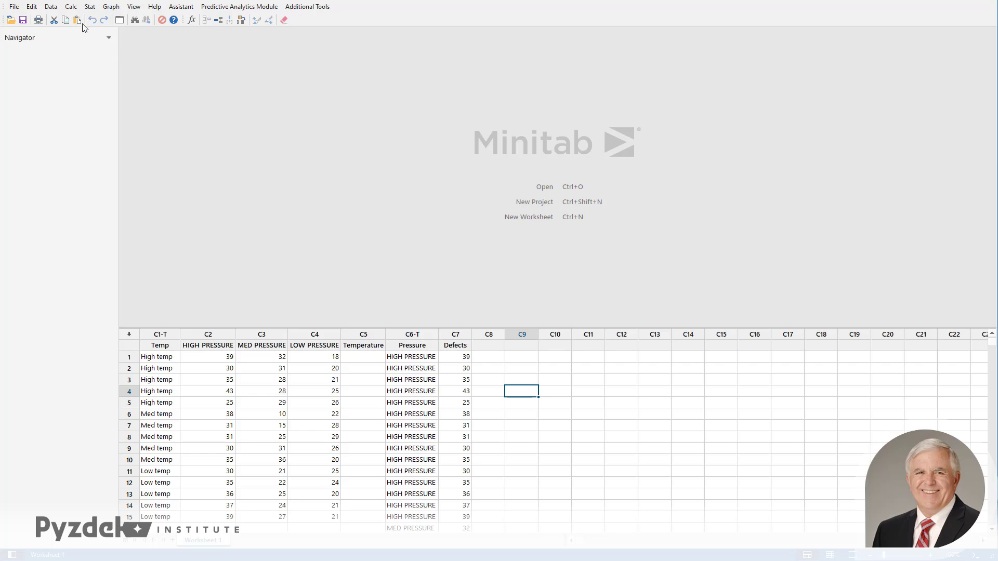
Generate patterned text High Medium Low, each listed 5 times, sequence repeated 3 times.
left_click(70, 7)
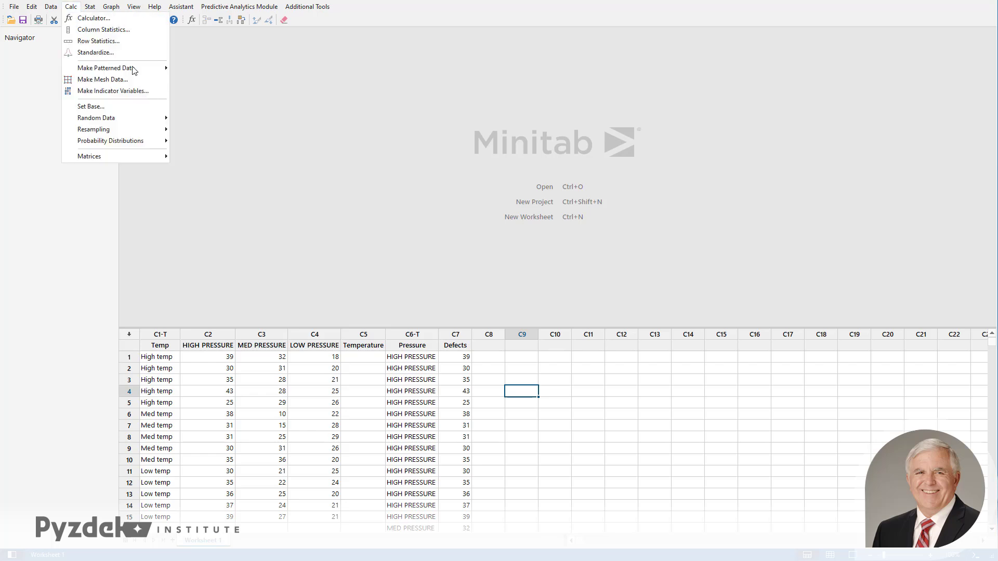
mouse_move(107, 67)
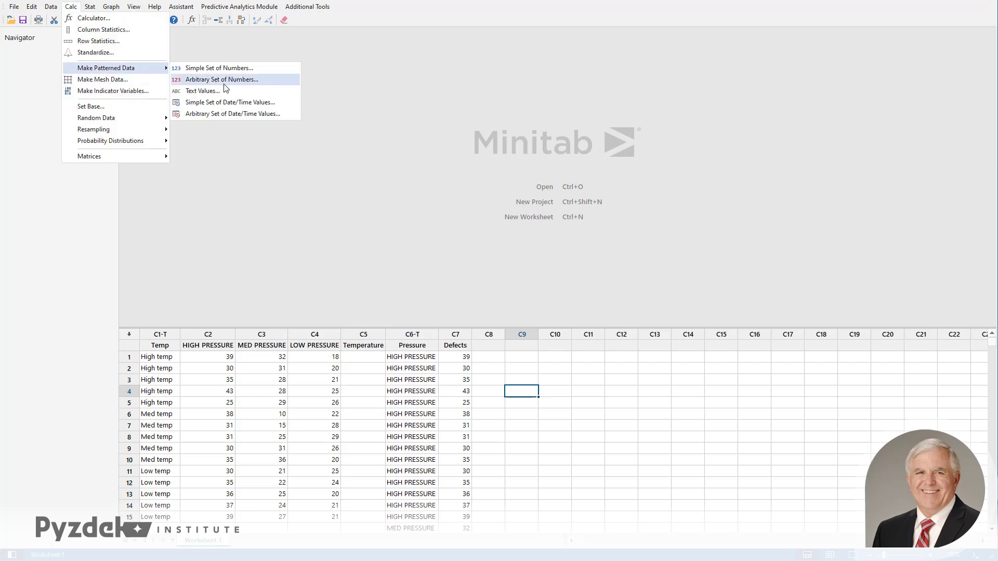
left_click(202, 91)
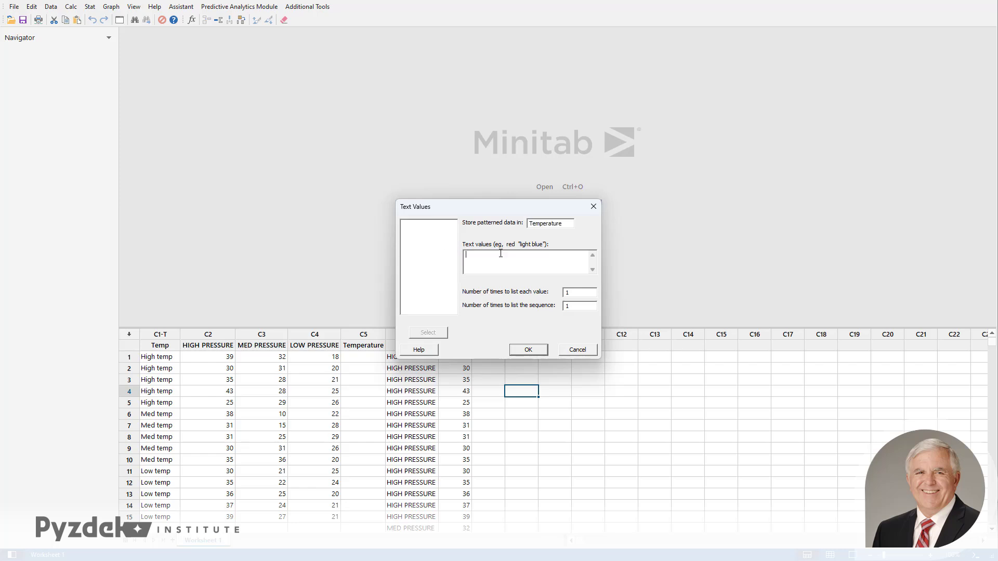
type("H")
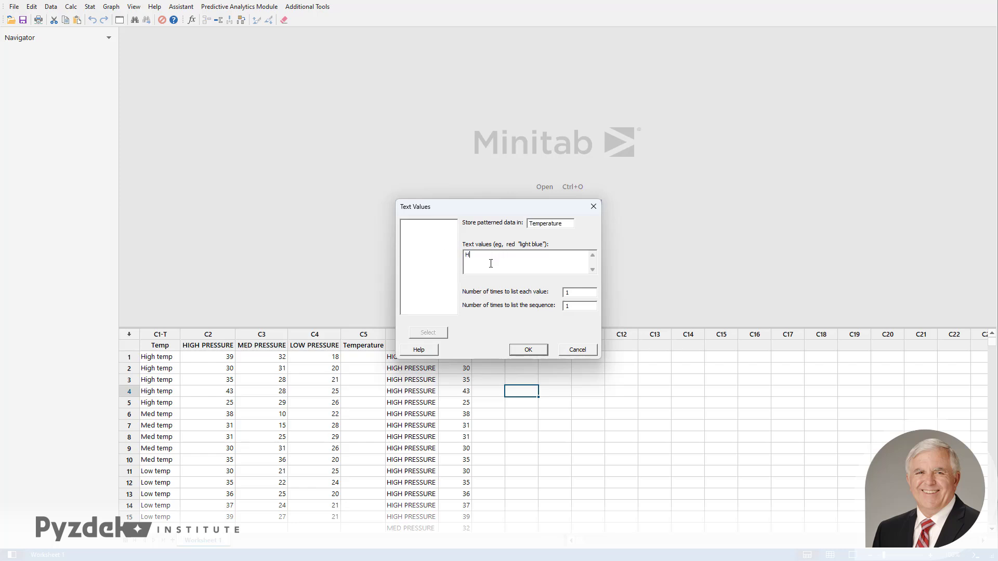
type("igh Medium Low")
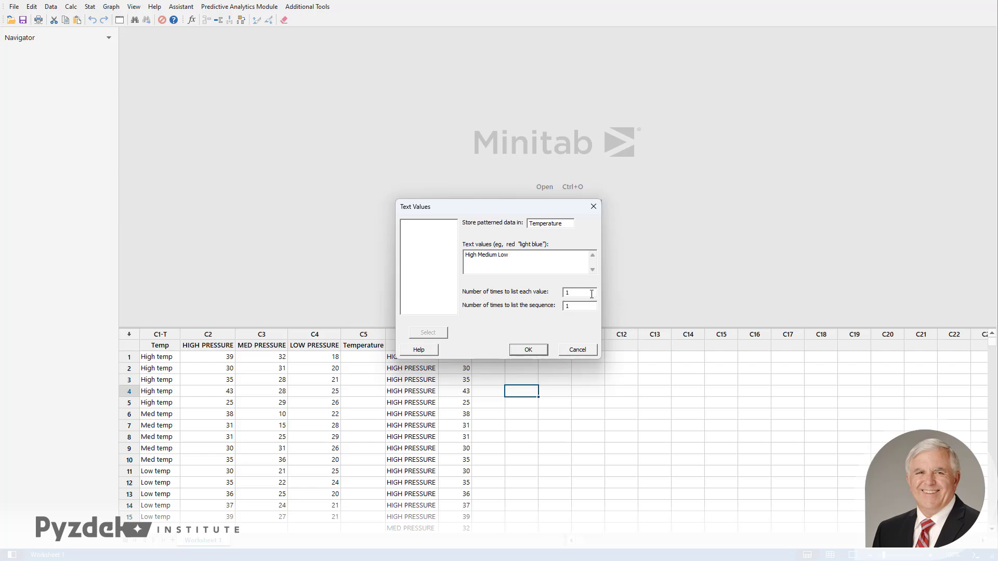
type("5")
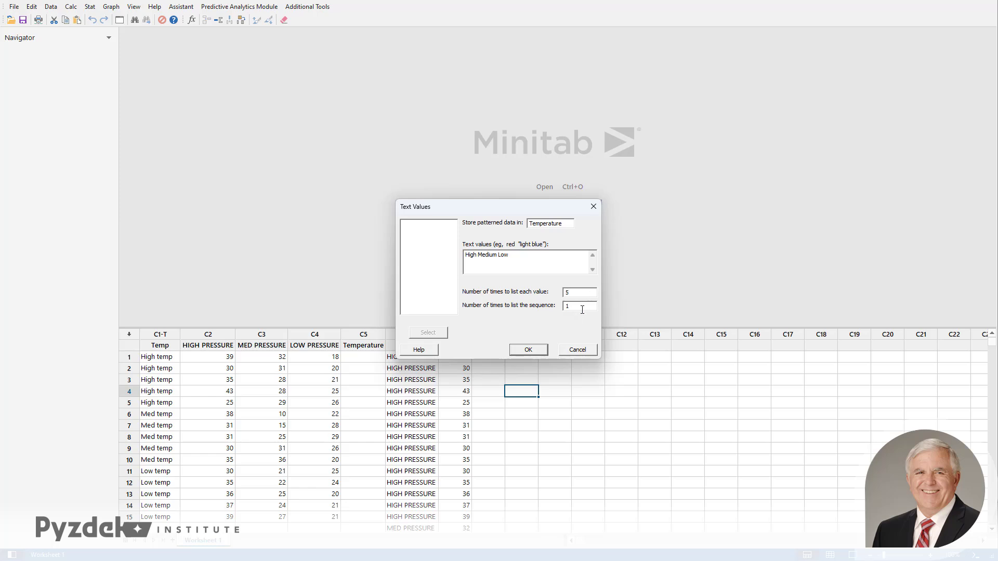
type("3")
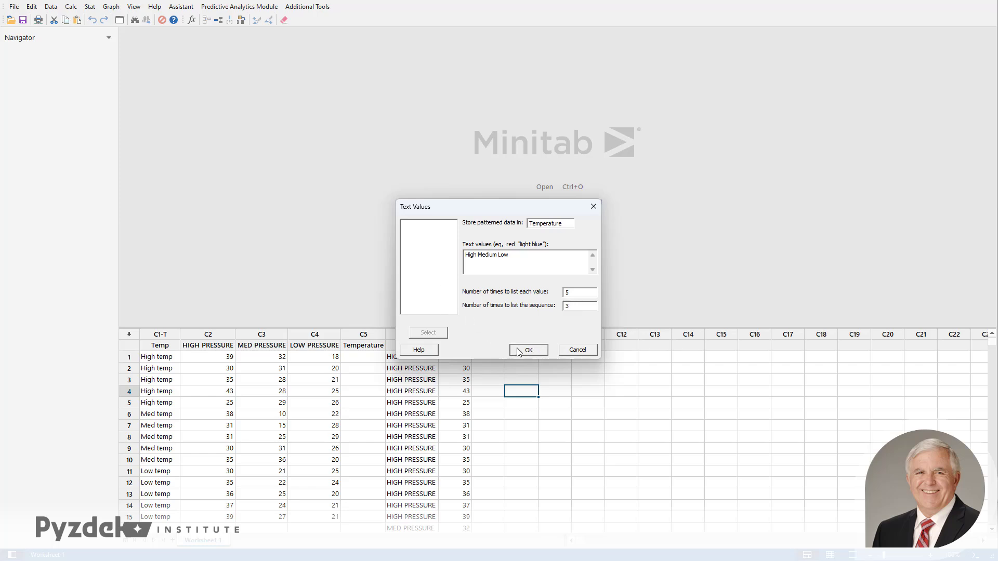
left_click(528, 350)
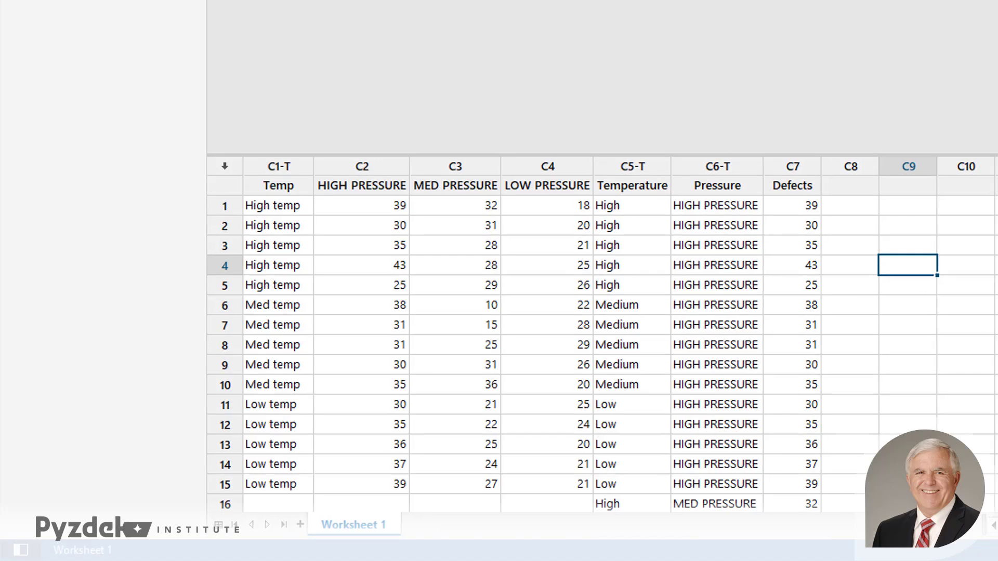
Open the Stat menu after reviewing the filled Temperature column.
left_click(90, 6)
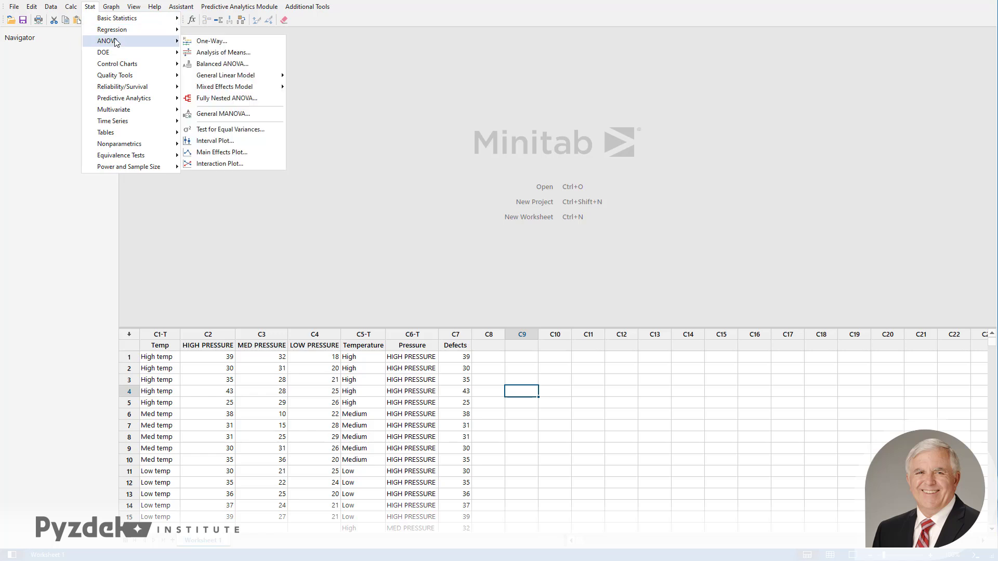
Set Balanced ANOVA with Defects response, Temperature, Pressure, interaction model and four-in-one residual plots.
left_click(223, 64)
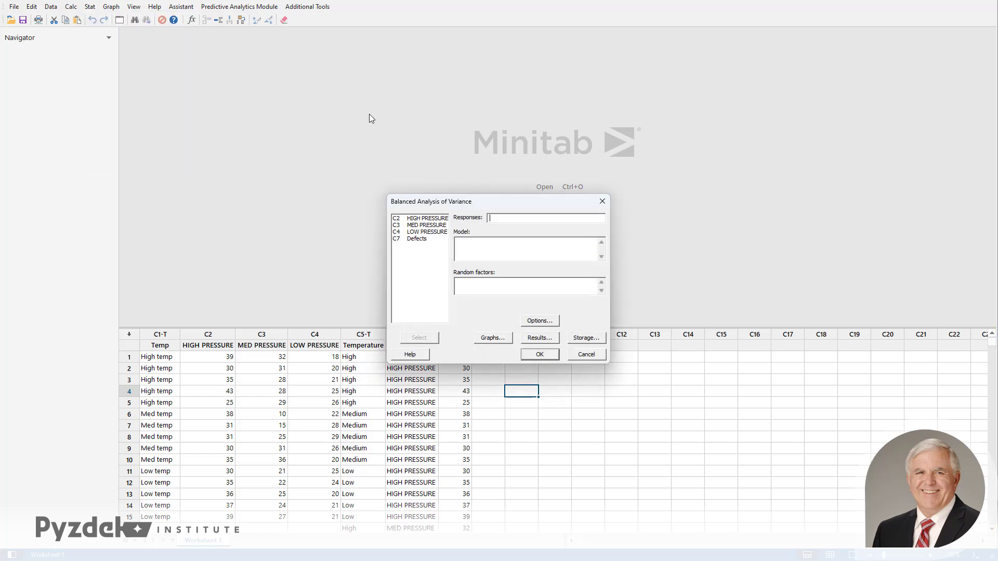
mouse_move(438, 245)
type("Defects")
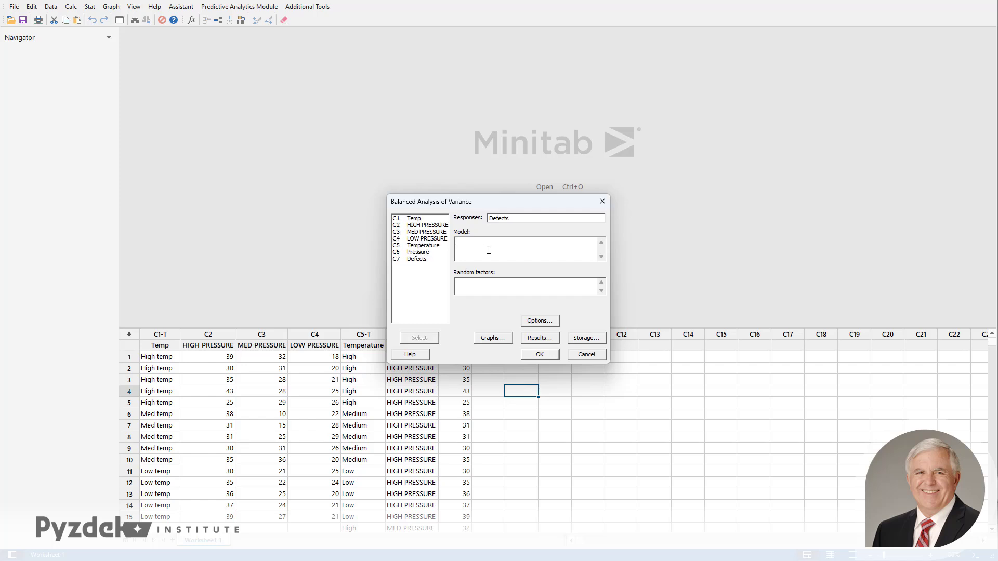
type("Temperature Pressure Temperature*Pressure")
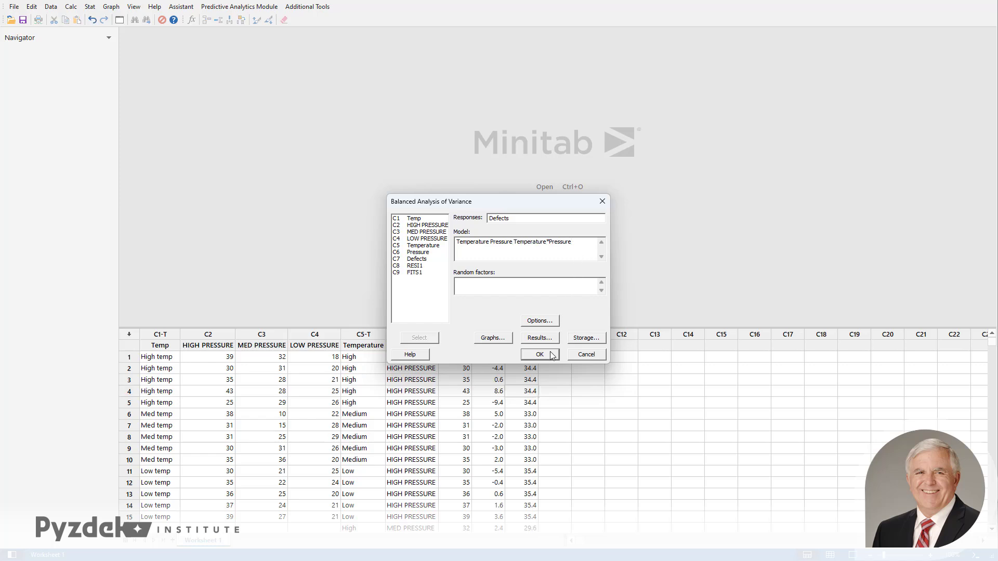
mouse_move(540, 342)
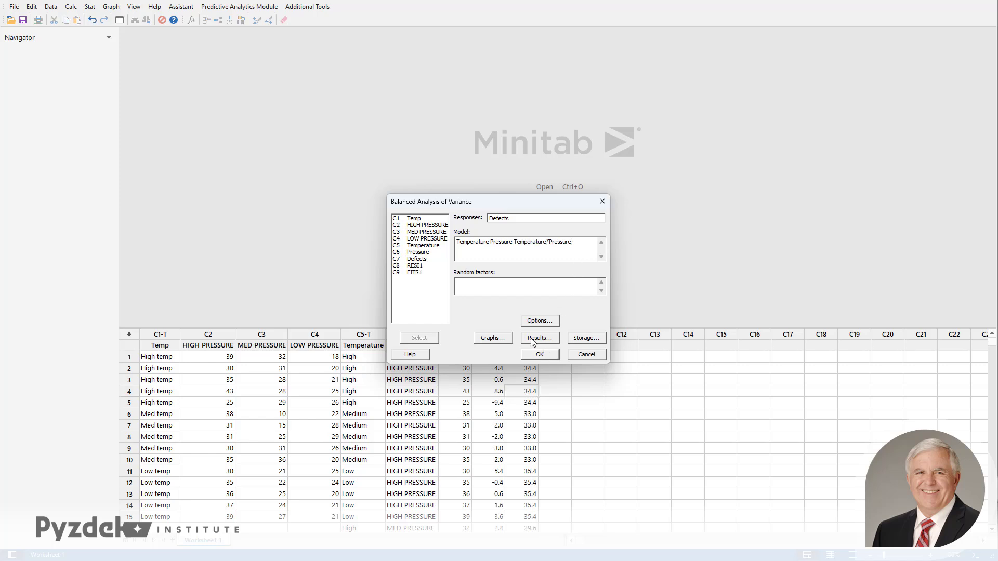
left_click(493, 338)
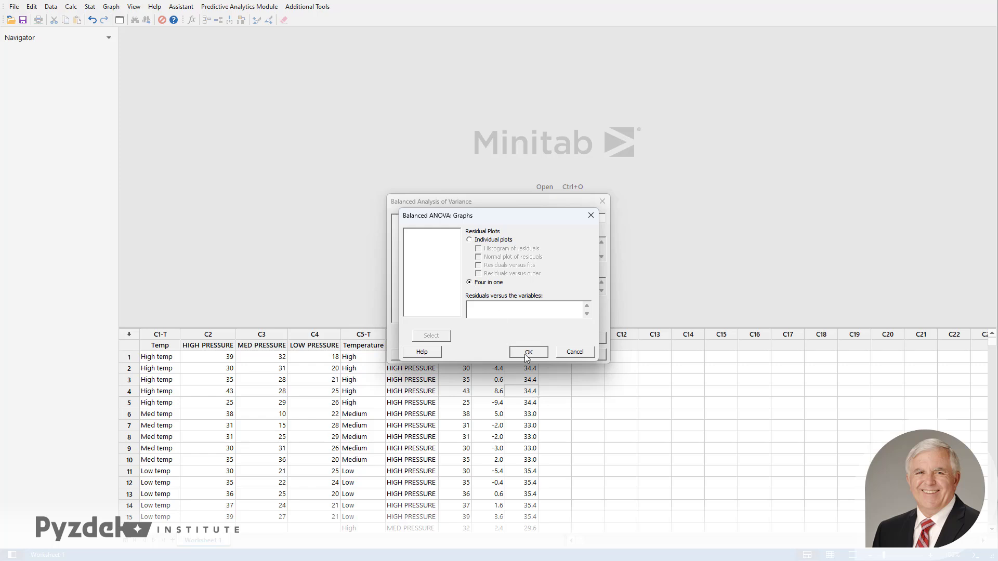
left_click(529, 352)
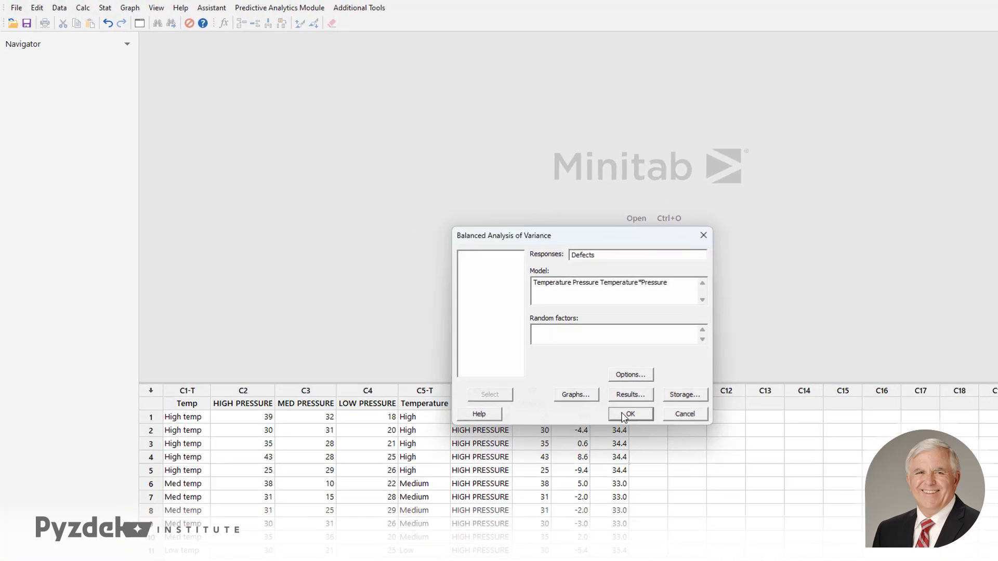
Run the balanced ANOVA and scroll through the results to the residual plots.
left_click(631, 414)
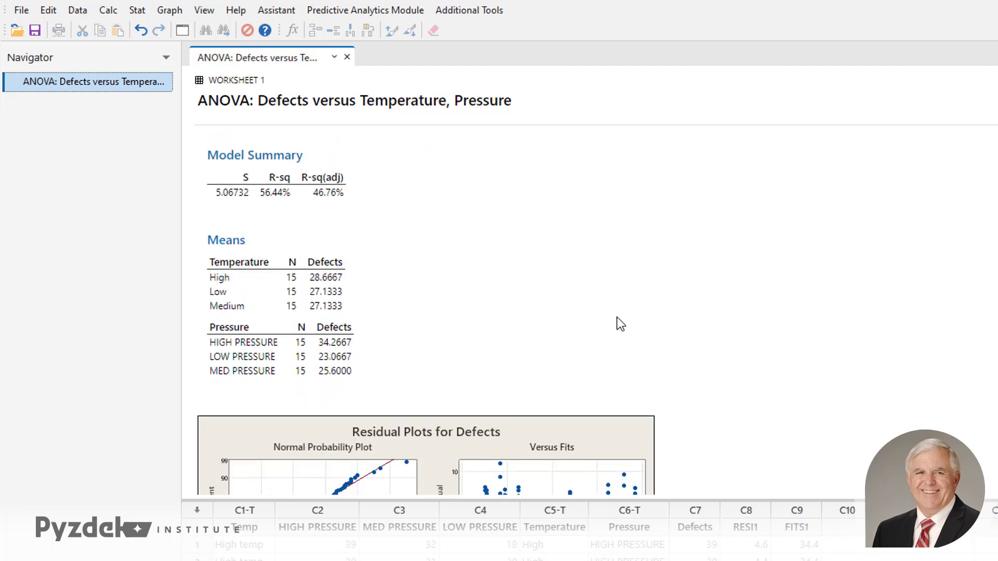
scroll("down", 3)
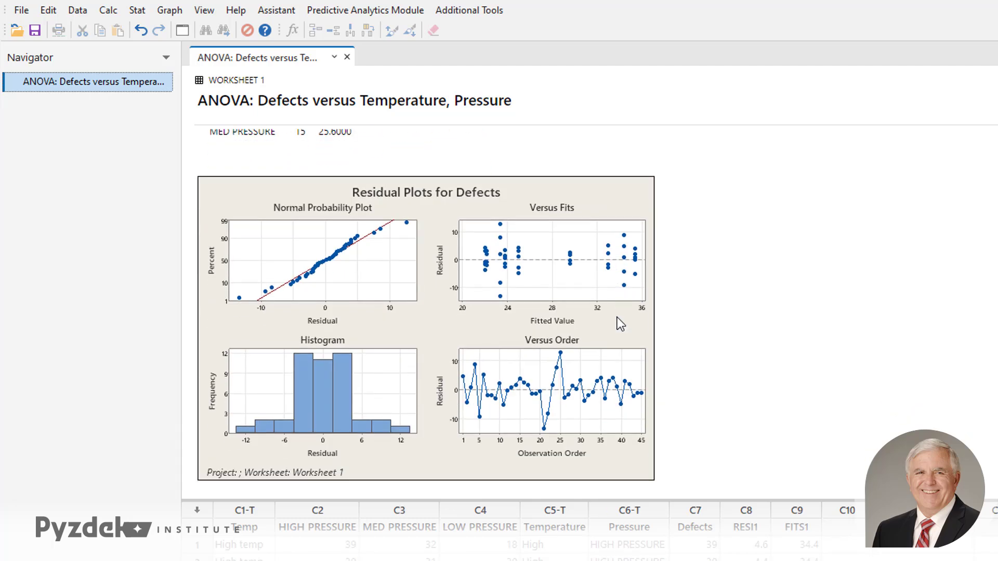
mouse_move(878, 349)
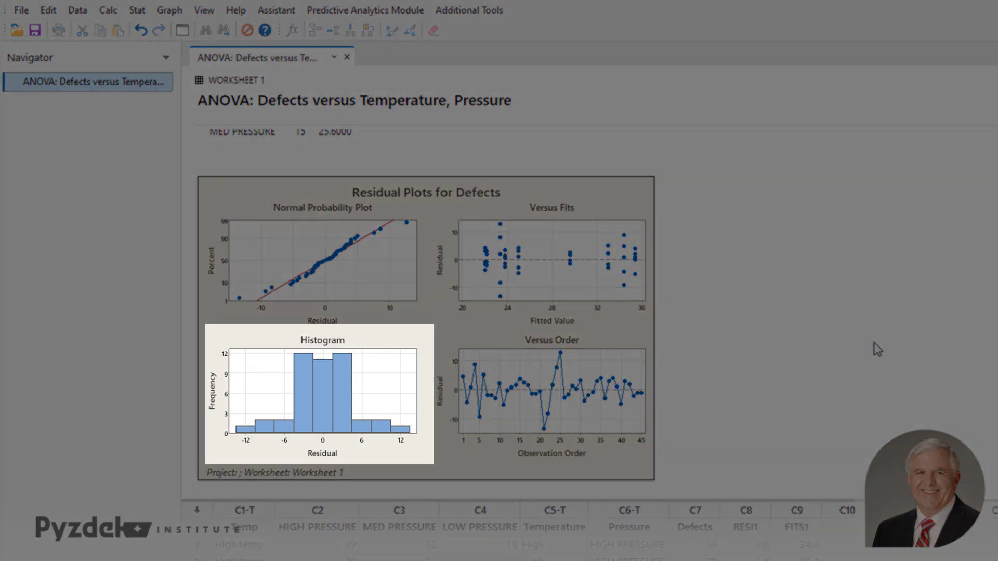
mouse_move(650, 399)
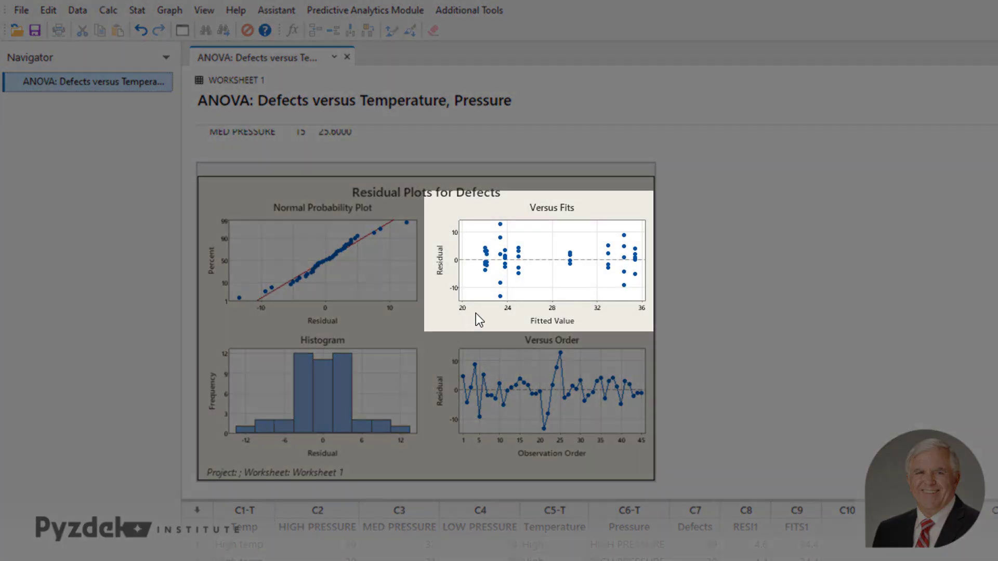
mouse_move(470, 316)
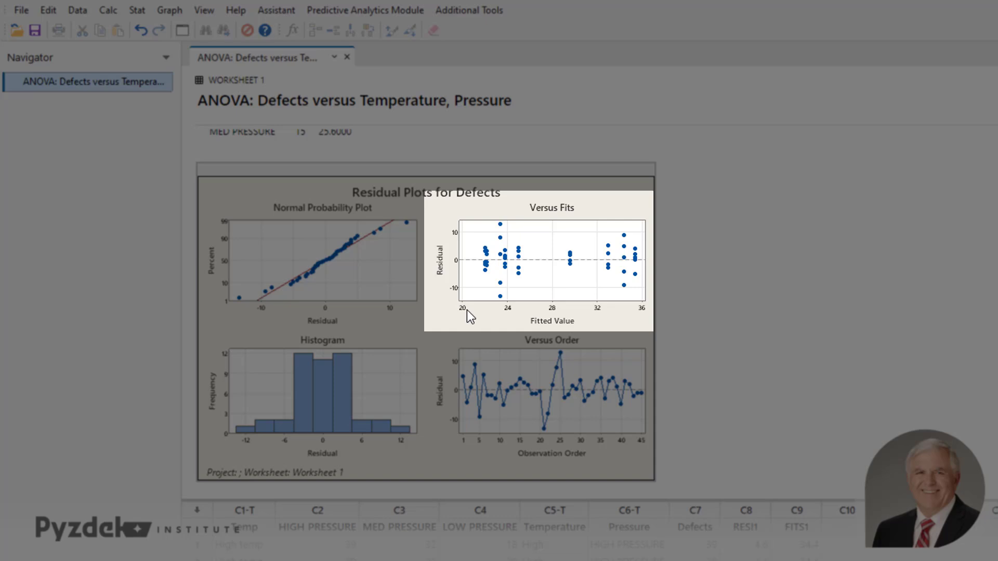
mouse_move(504, 277)
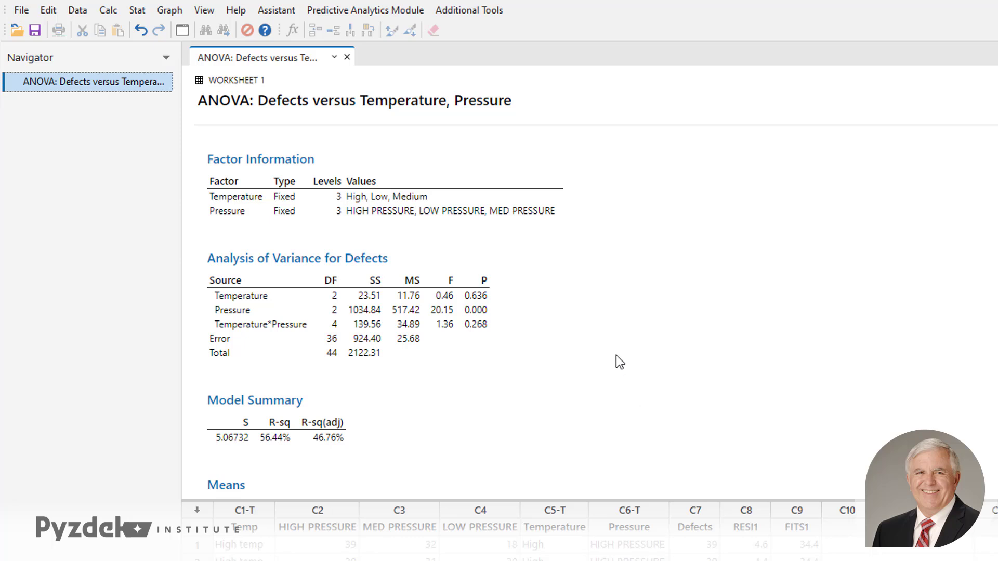
mouse_move(573, 284)
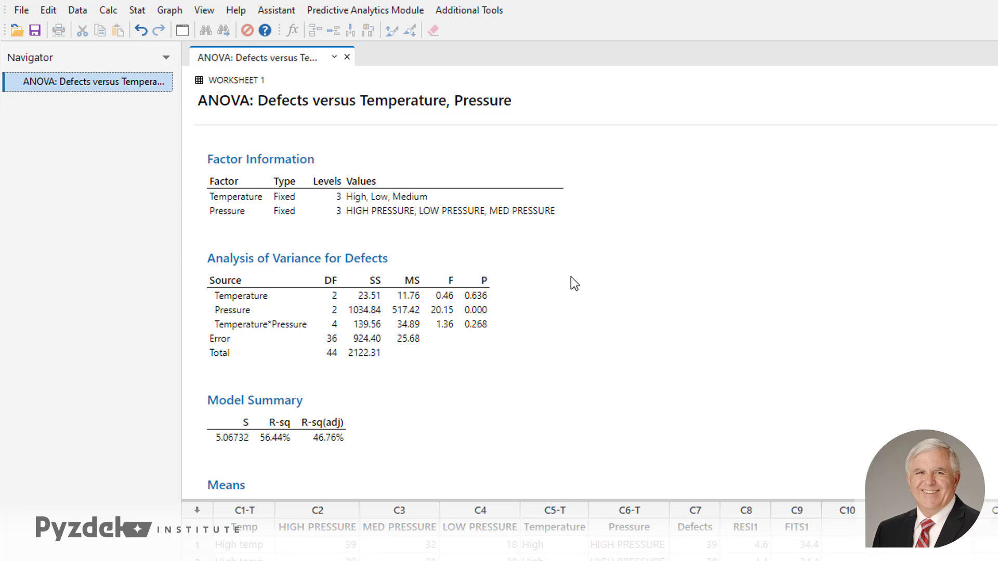
mouse_move(506, 344)
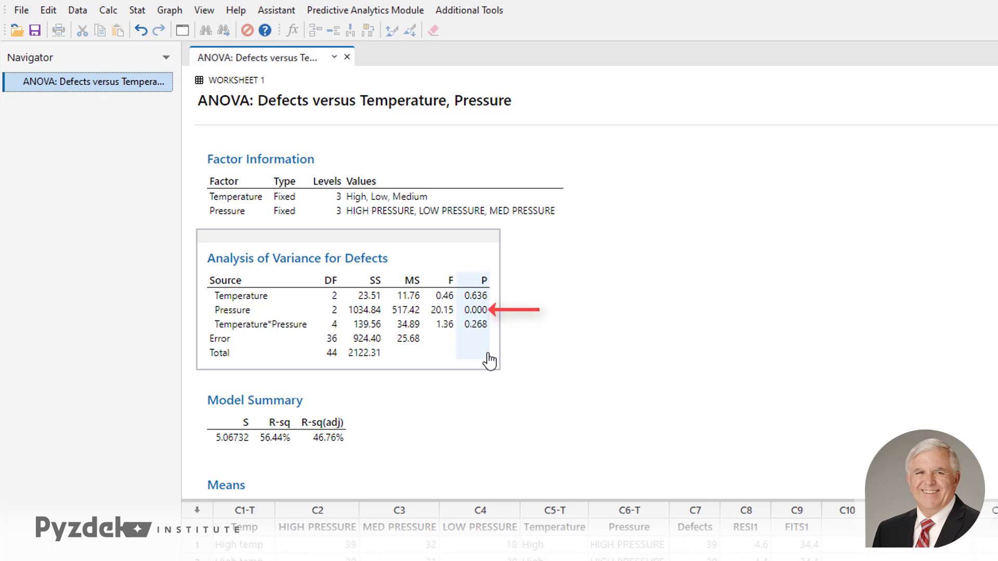
mouse_move(482, 358)
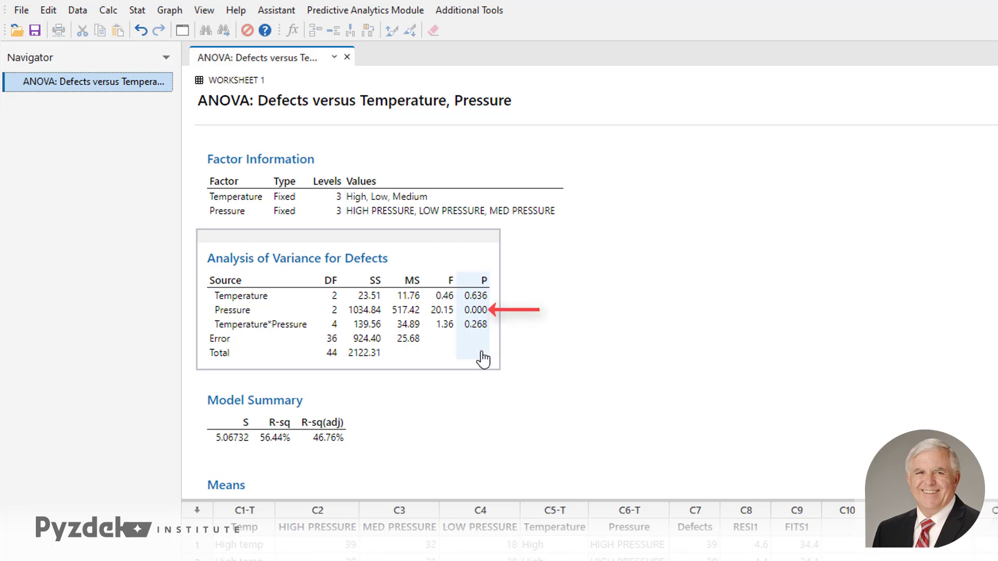
mouse_move(476, 358)
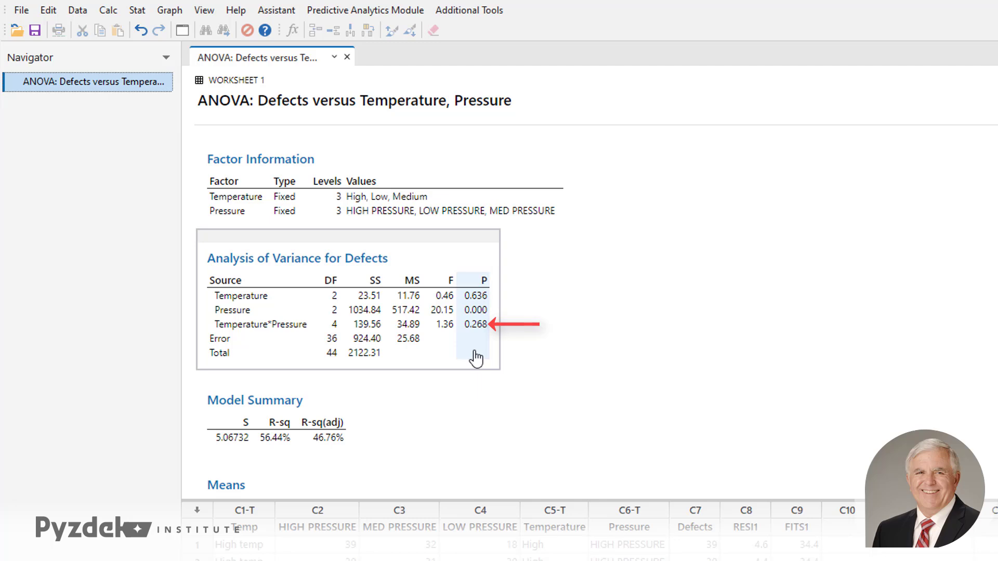
scroll("down", 3)
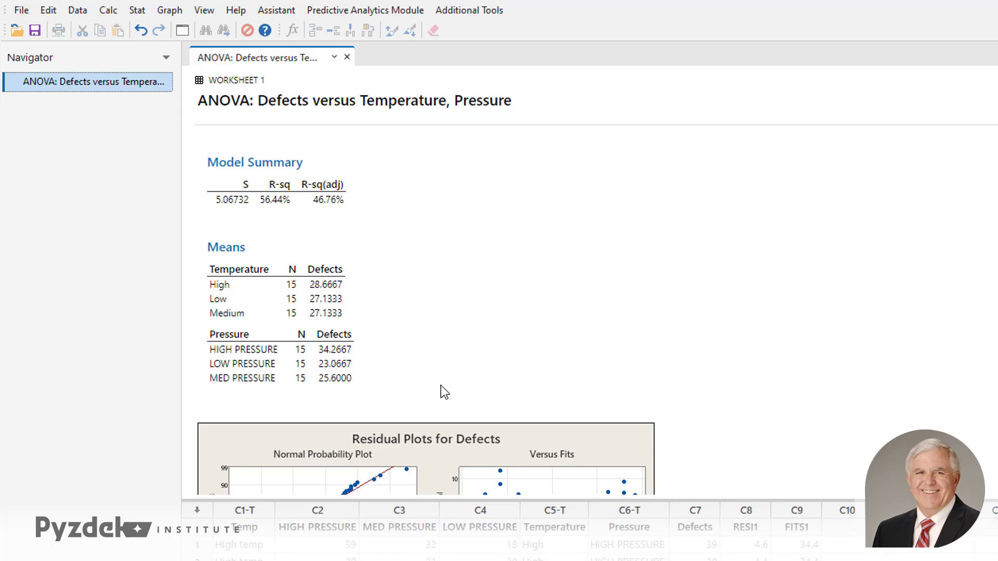
mouse_move(455, 335)
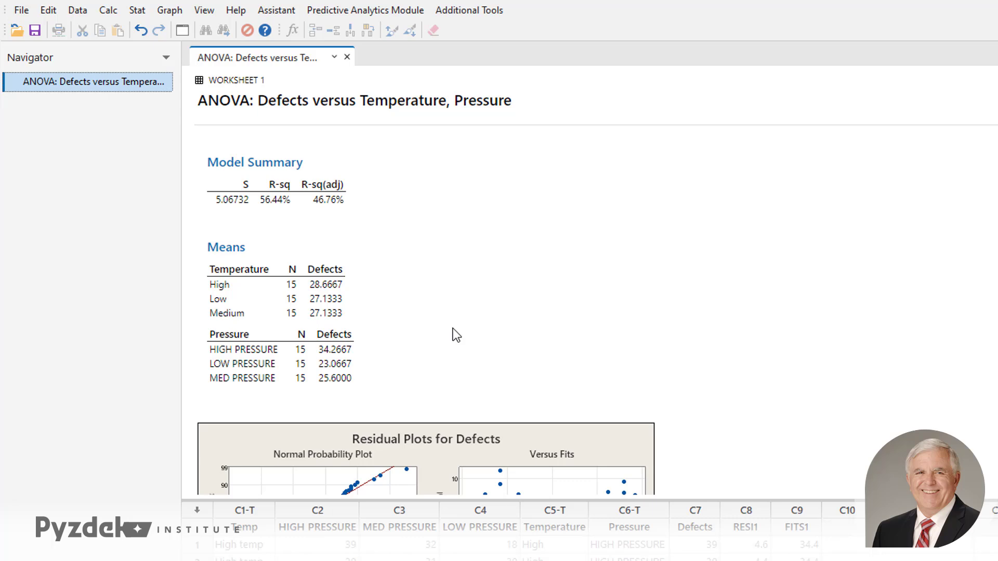
mouse_move(447, 337)
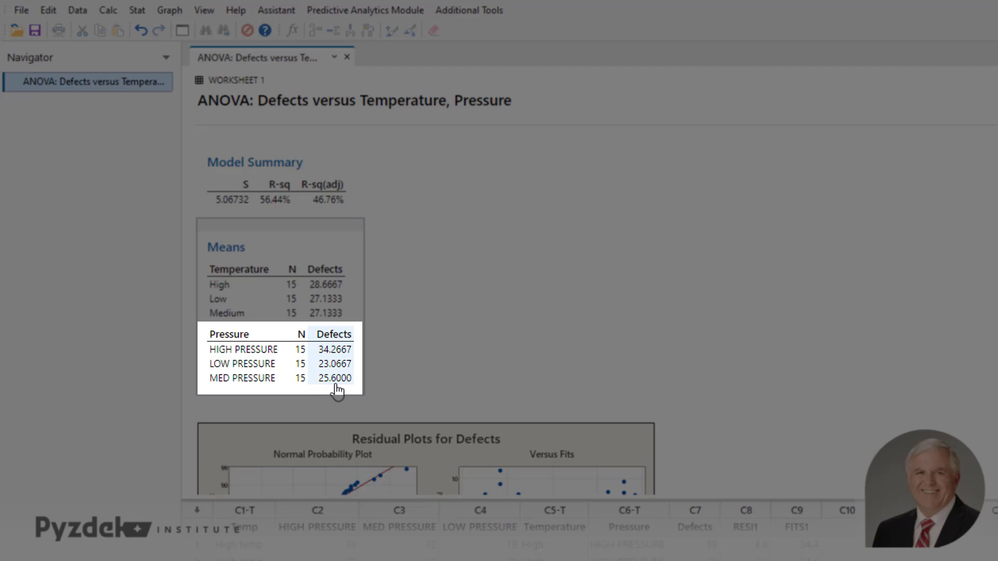
mouse_move(339, 387)
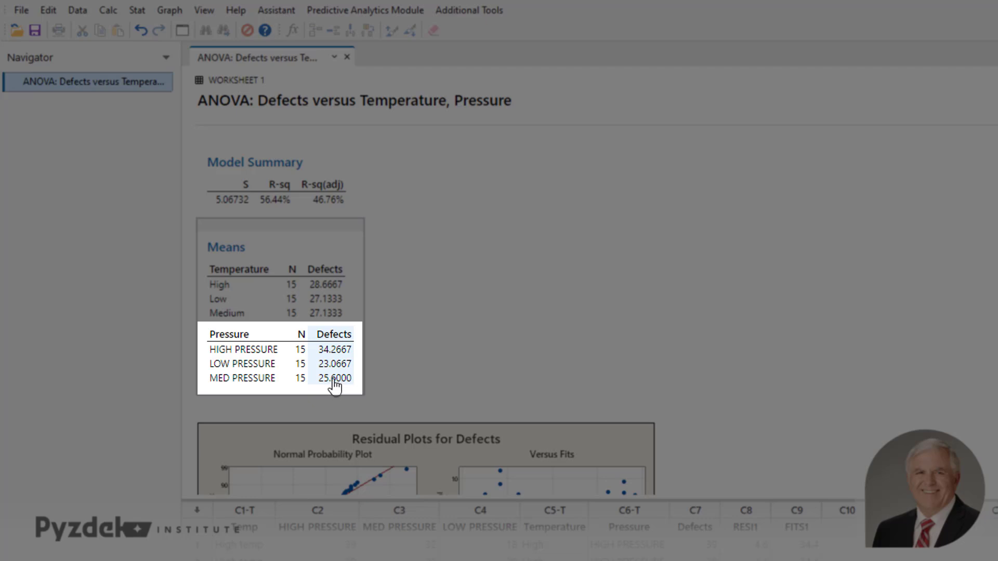